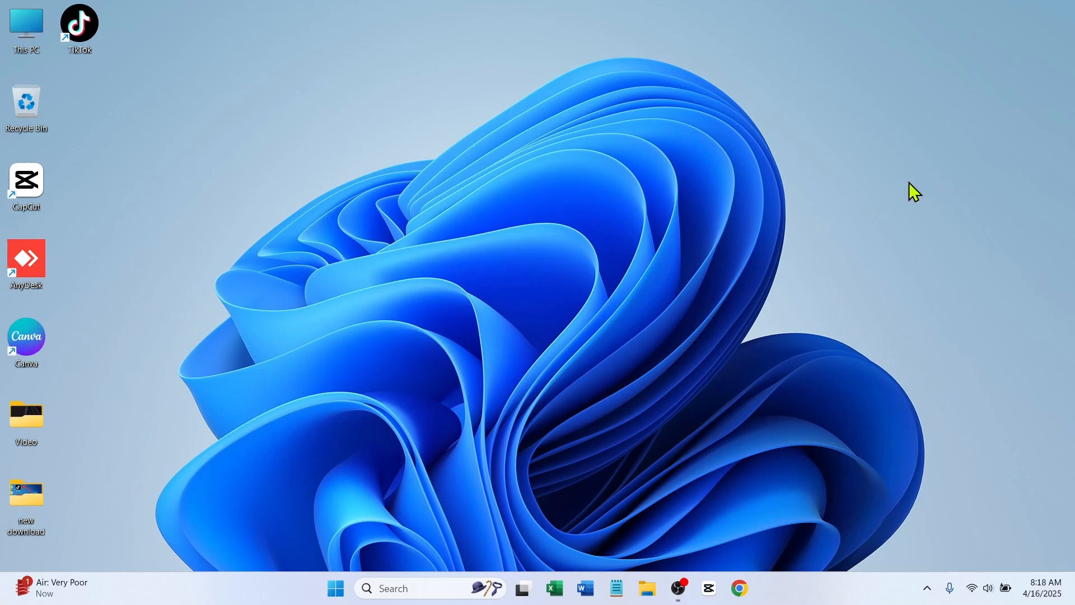
mouse_move(846, 192)
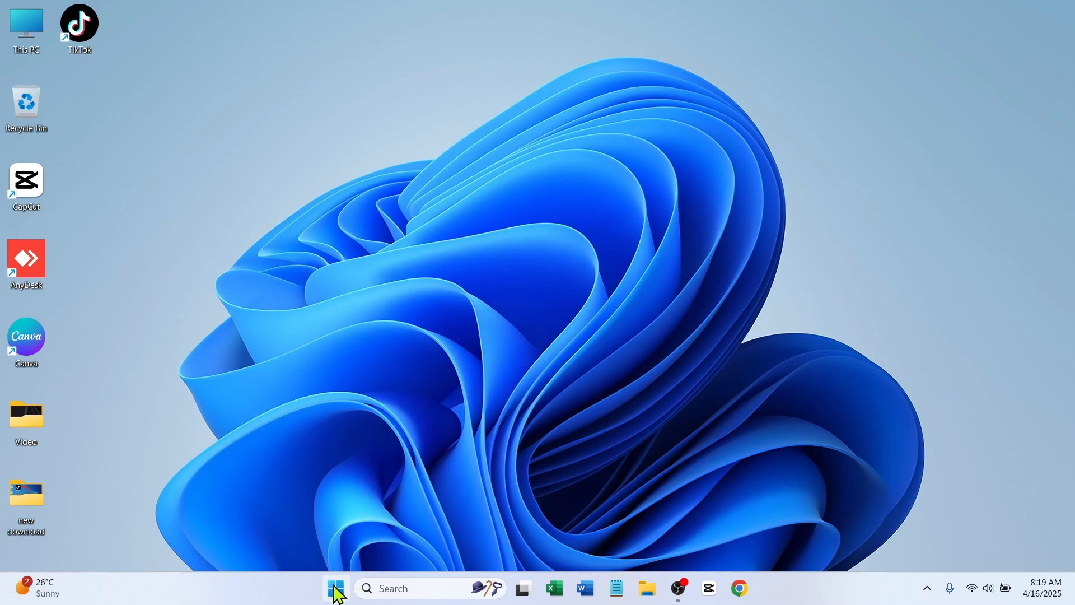
- Search Start for "microsoft store" and launch Microsoft Store from the best match
click(335, 587)
text(m)
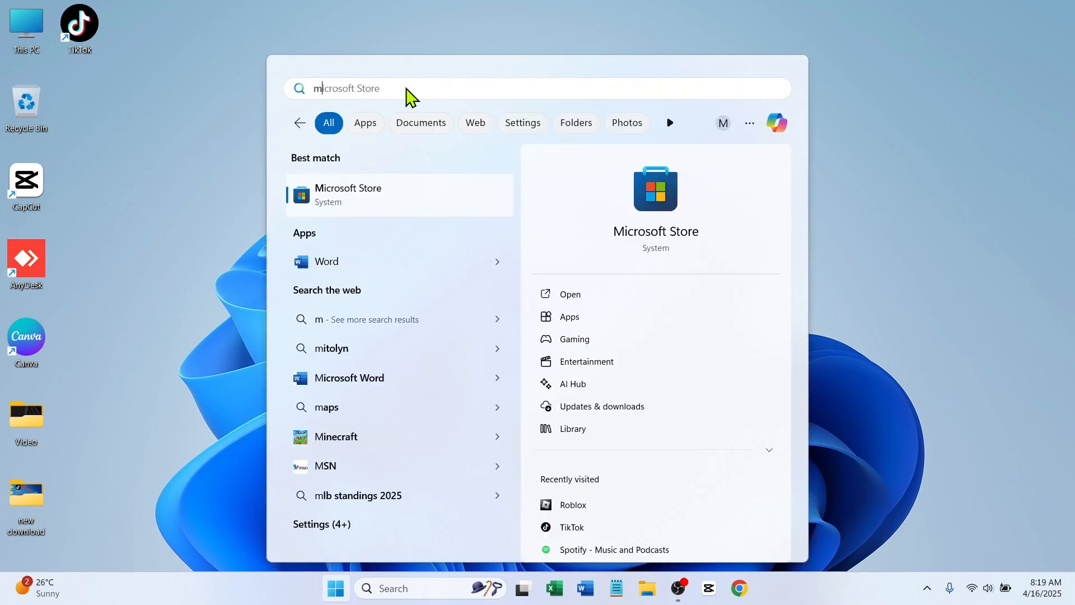
text(icrosoft store)
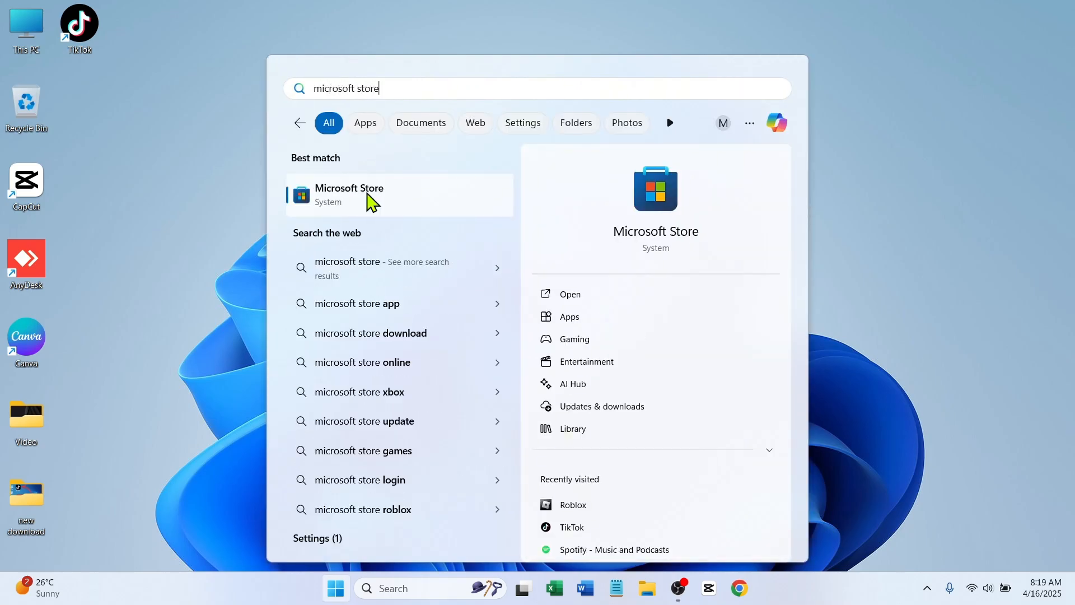
click(349, 194)
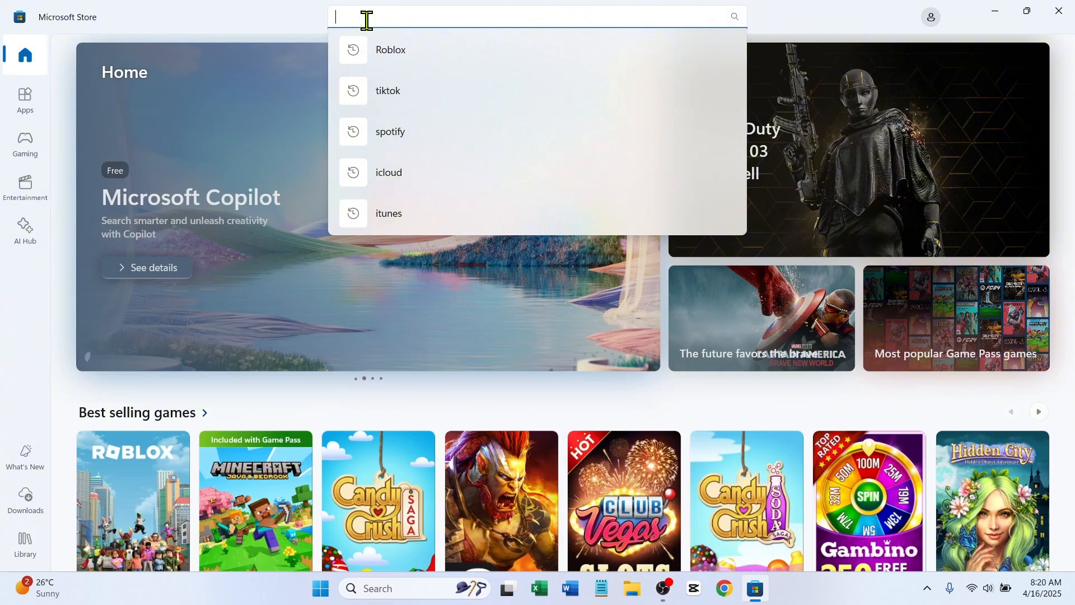
- Search the Store for "roblox" to reach the Roblox app page
text(roblox)
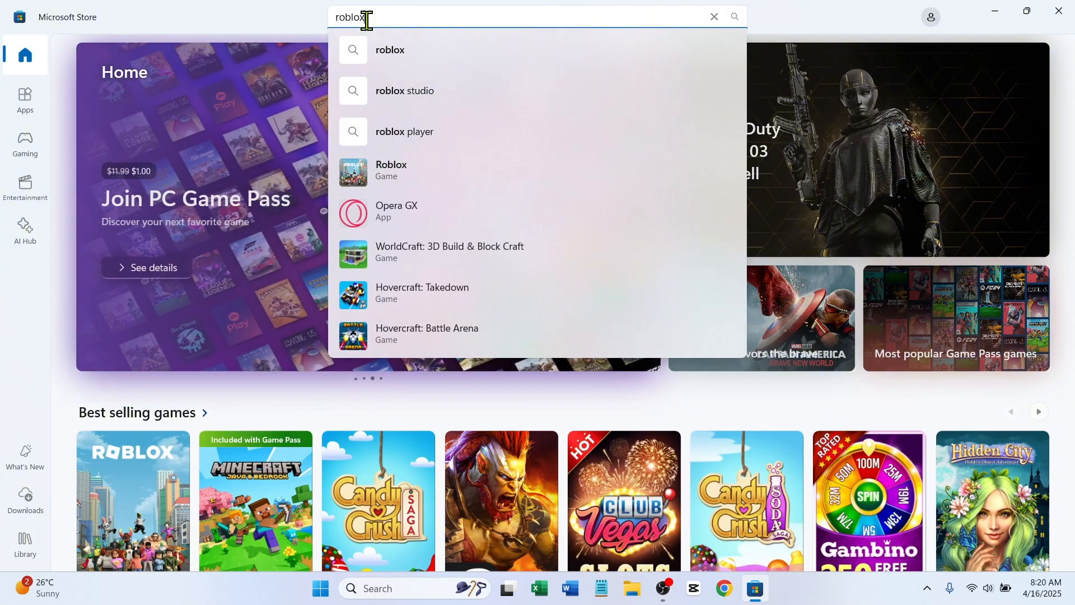
key(enter)
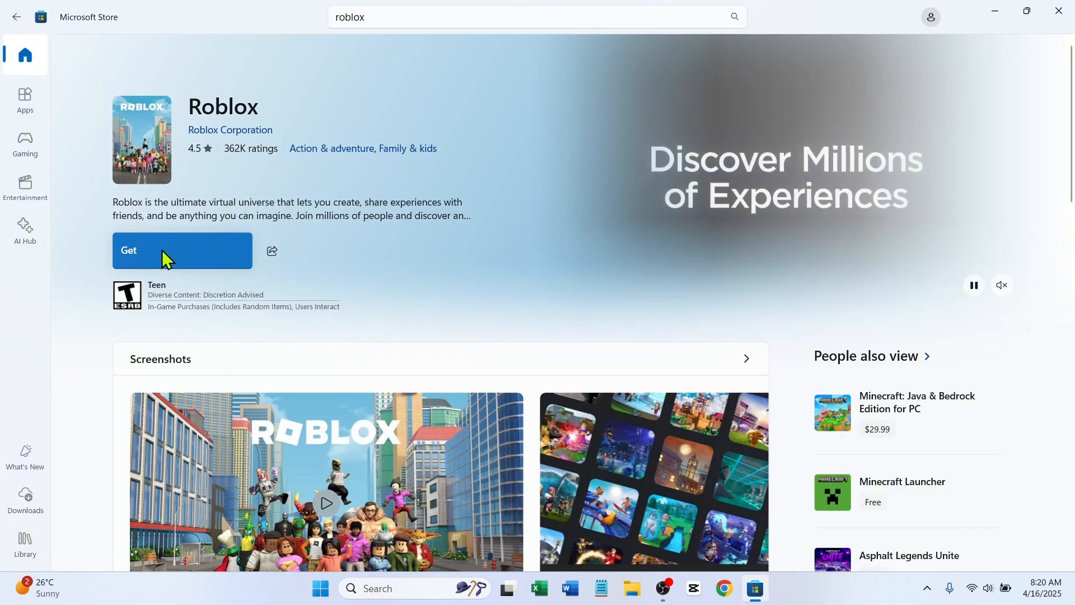
- Get Roblox, wait for installation, then launch it with Play
click(181, 250)
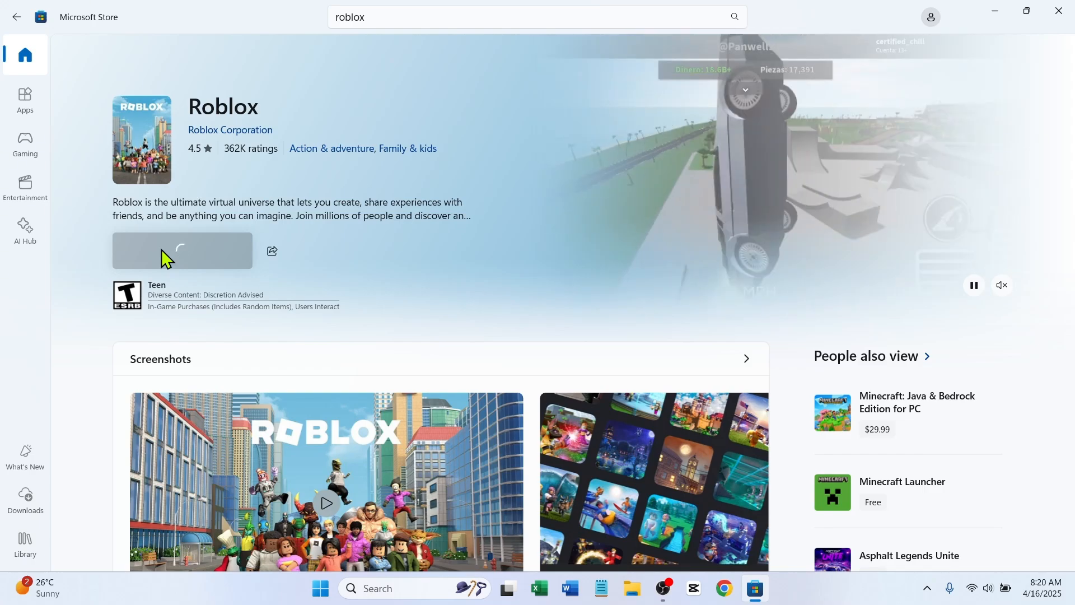
click(181, 250)
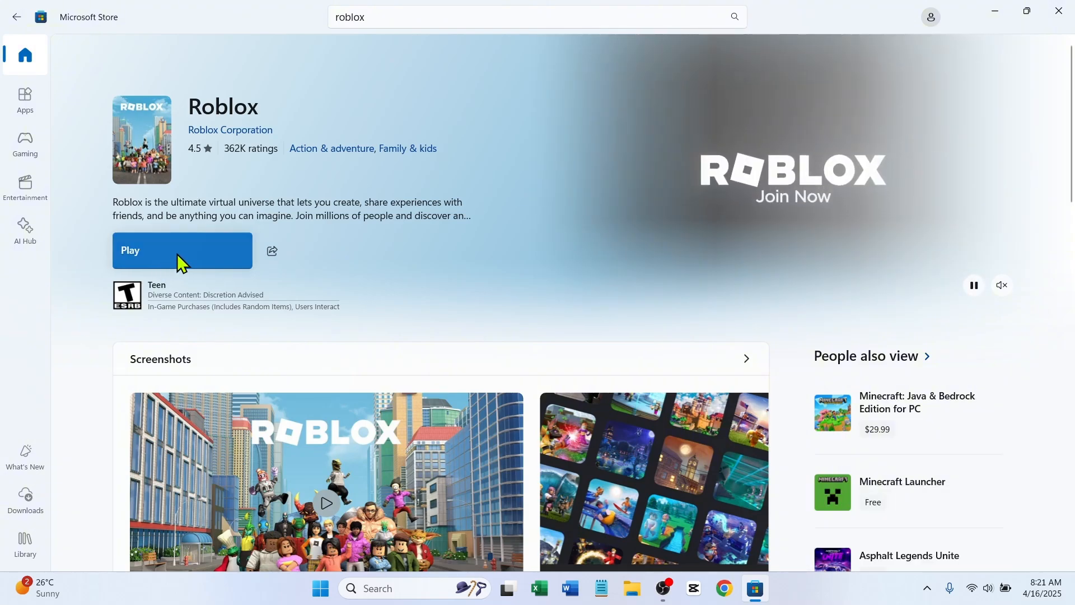
click(182, 250)
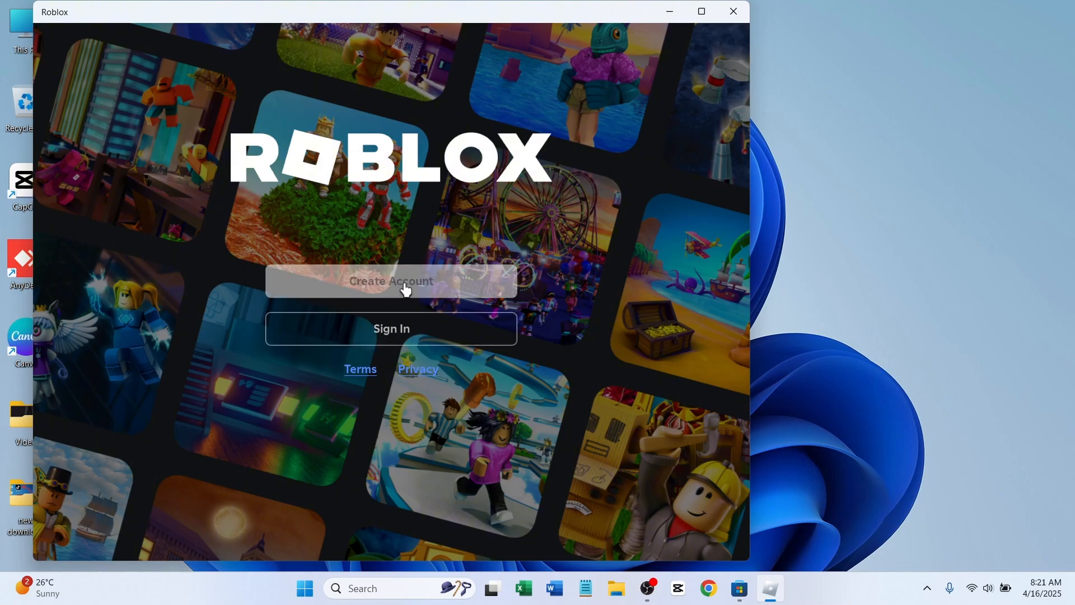
click(390, 281)
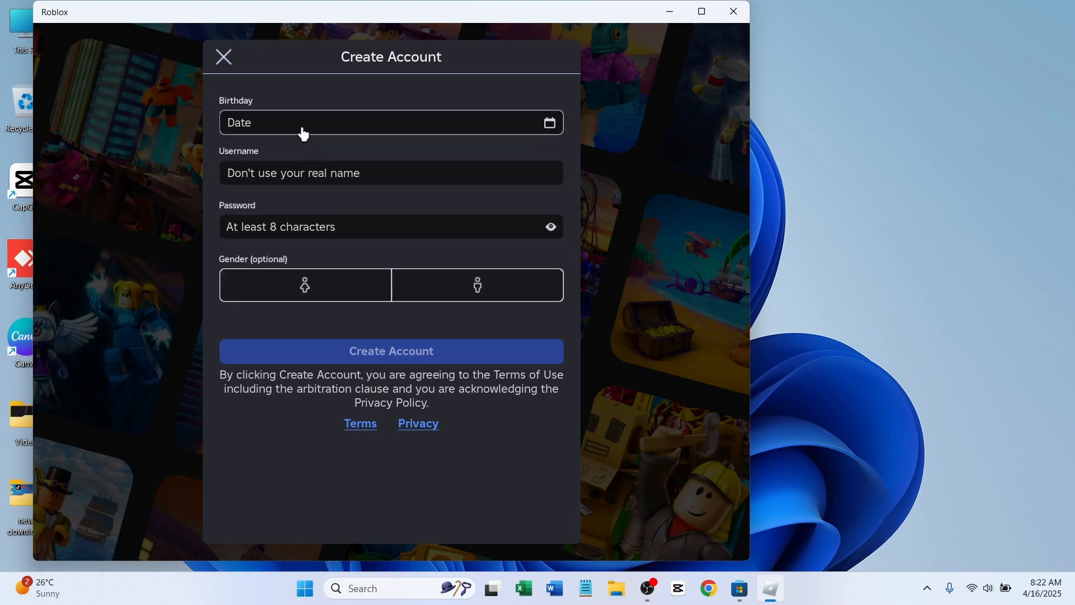
text(mdalmin7g)
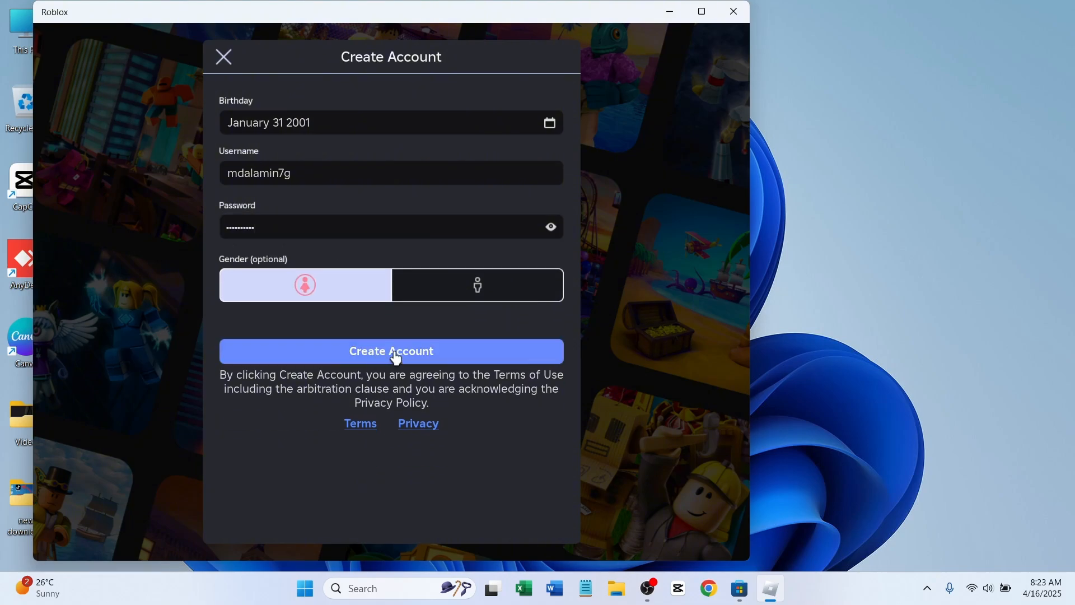
click(390, 351)
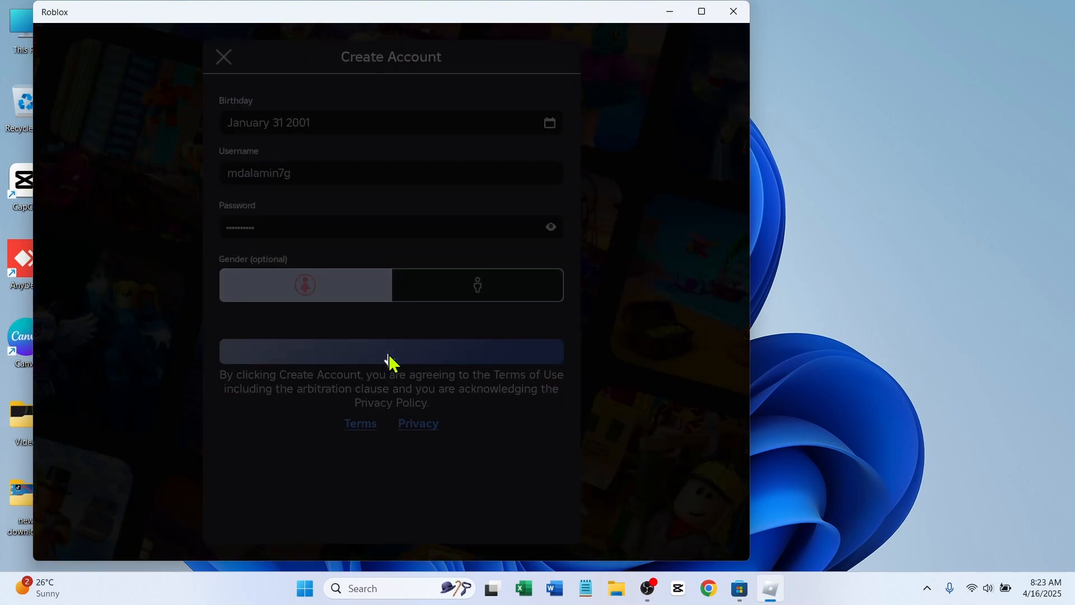
click(391, 351)
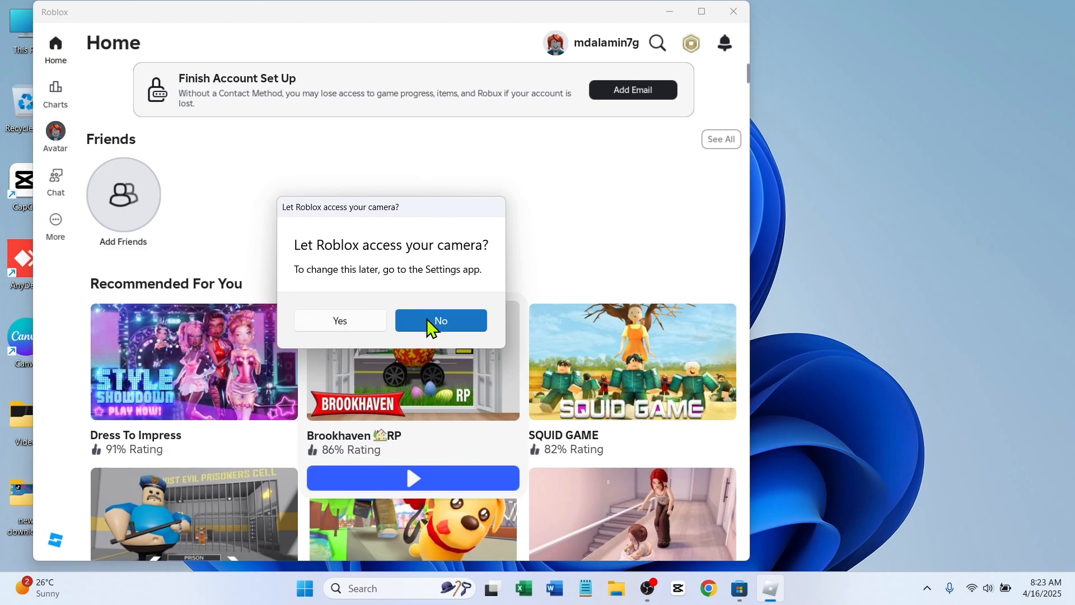
- Answer No to the camera permission prompt and drag the window's right edge wider
click(440, 320)
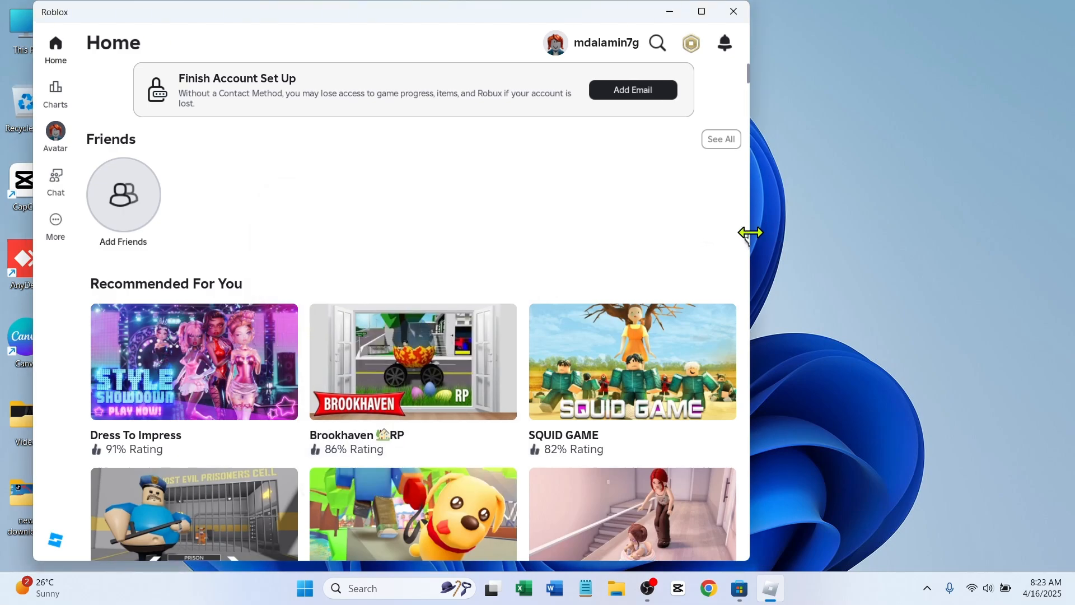
drag(748, 232, 923, 240)
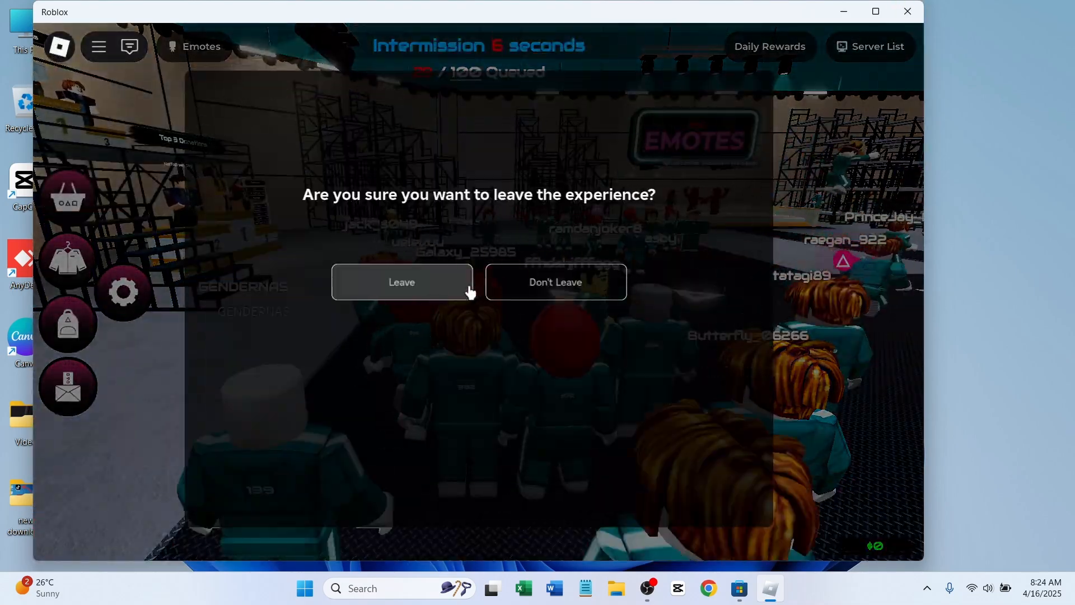
- Confirm Leave on the Squid Game experience to return to the Home page
click(402, 281)
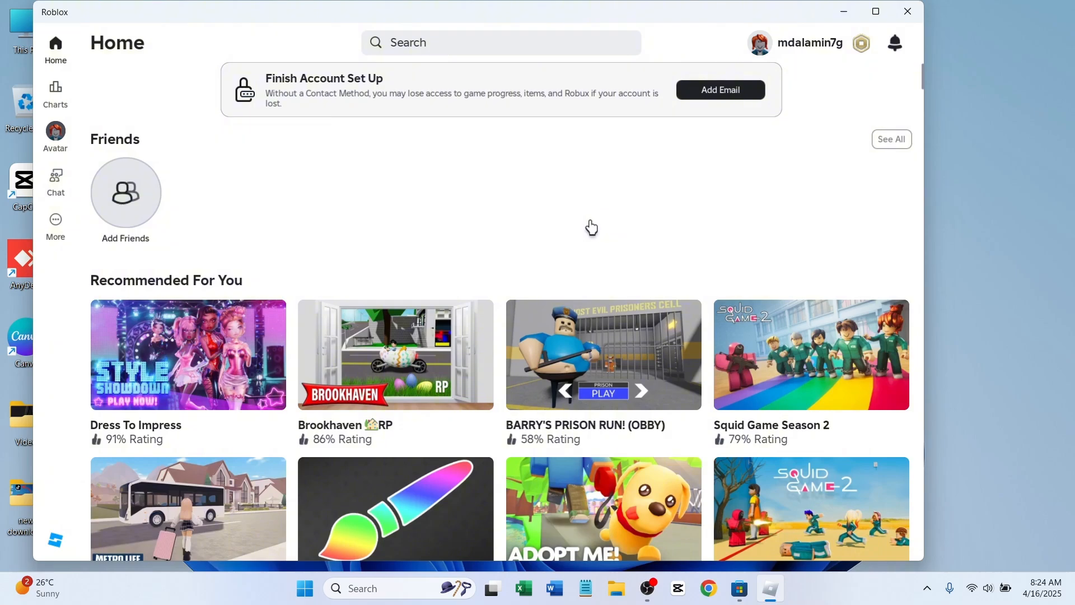
mouse_move(591, 221)
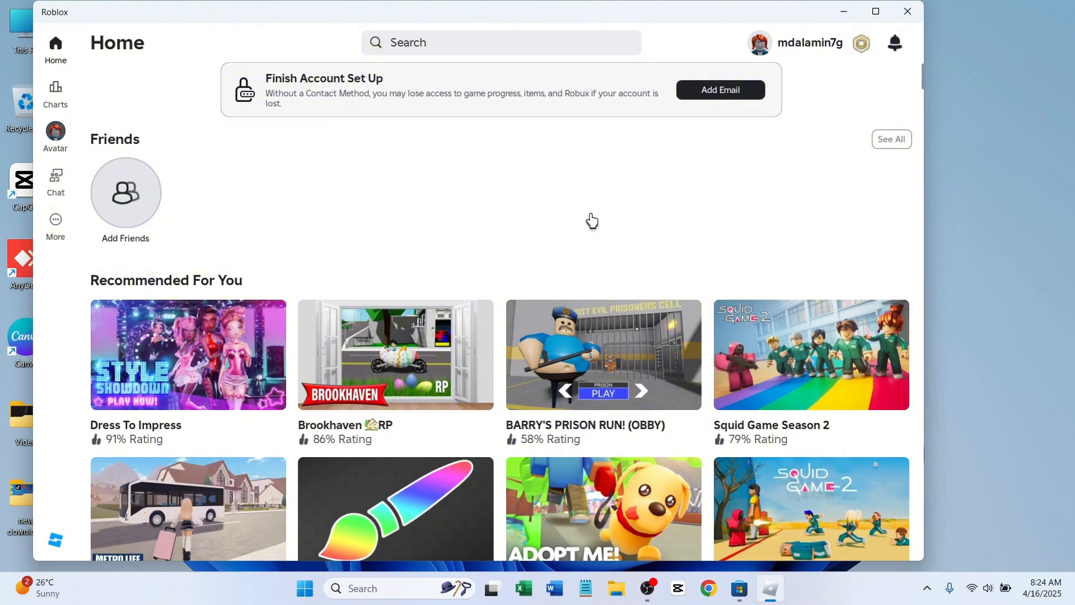
mouse_move(511, 226)
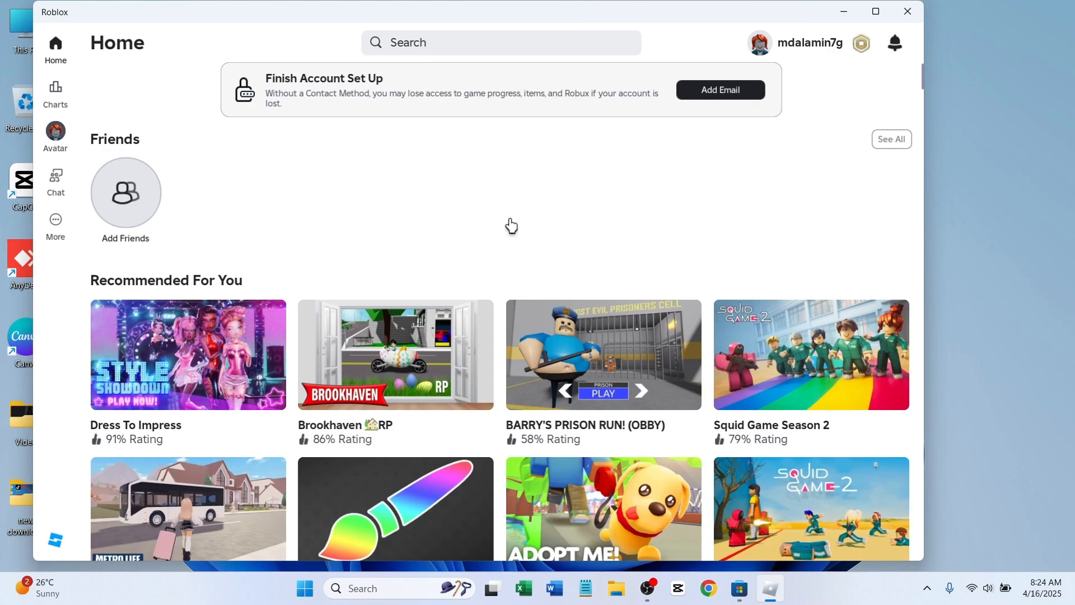